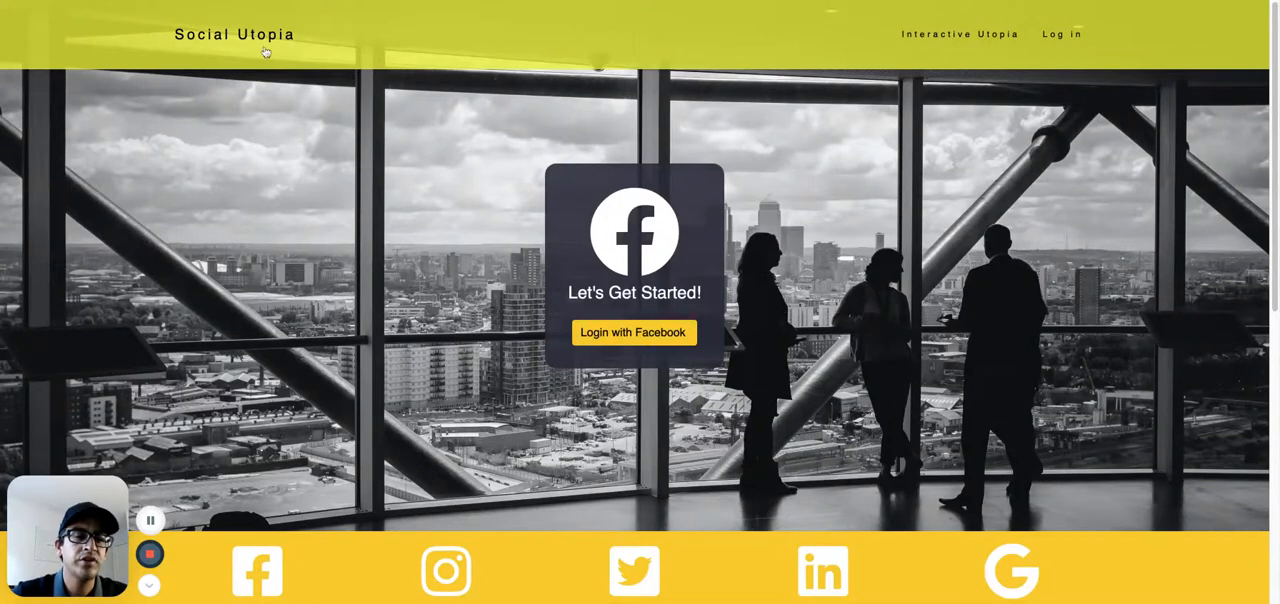
pyautogui.moveTo(265, 48)
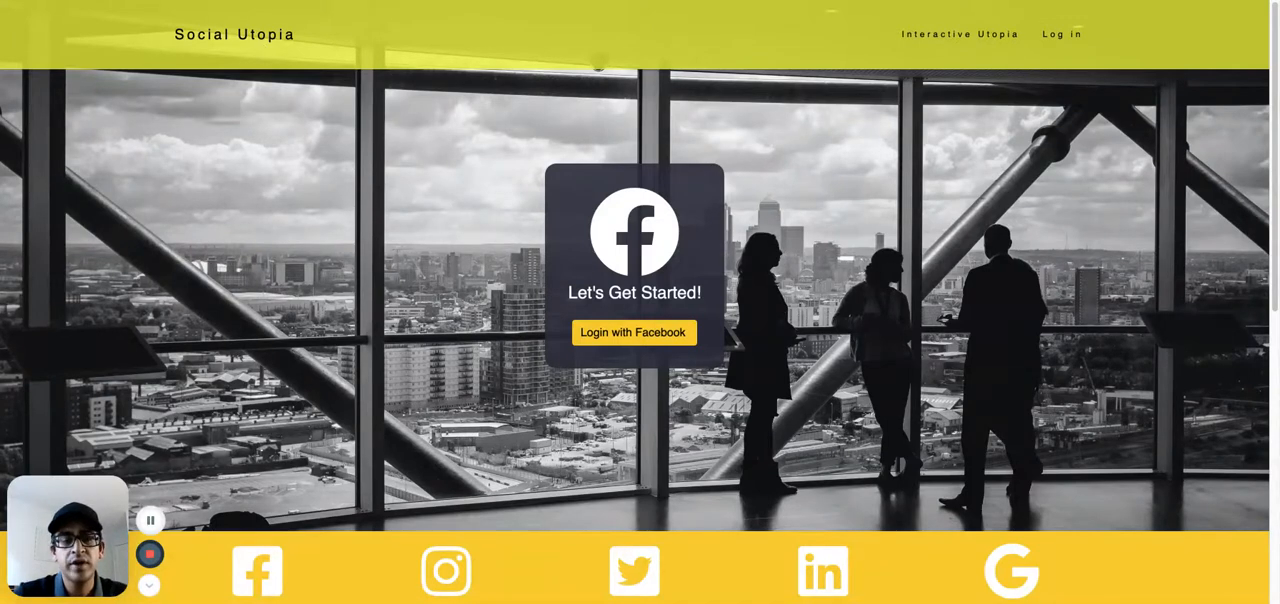
pyautogui.moveTo(351, 79)
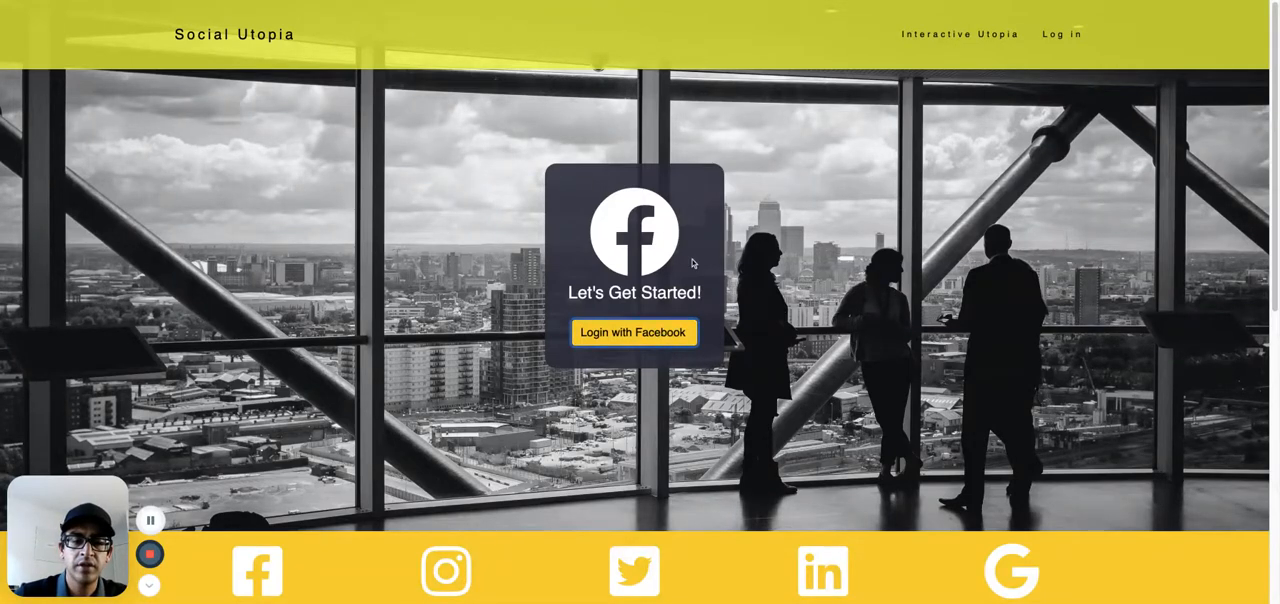
# Step: Log in with Facebook and continue as the previously linked account to reach the composer
pyautogui.click(633, 332)
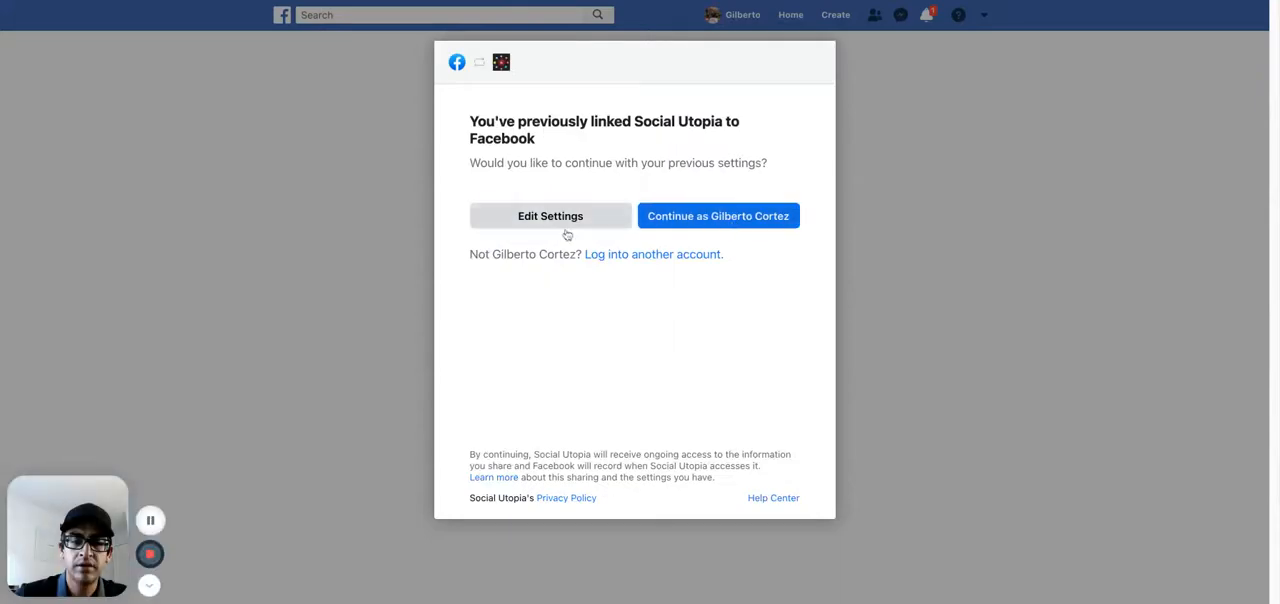
pyautogui.click(718, 215)
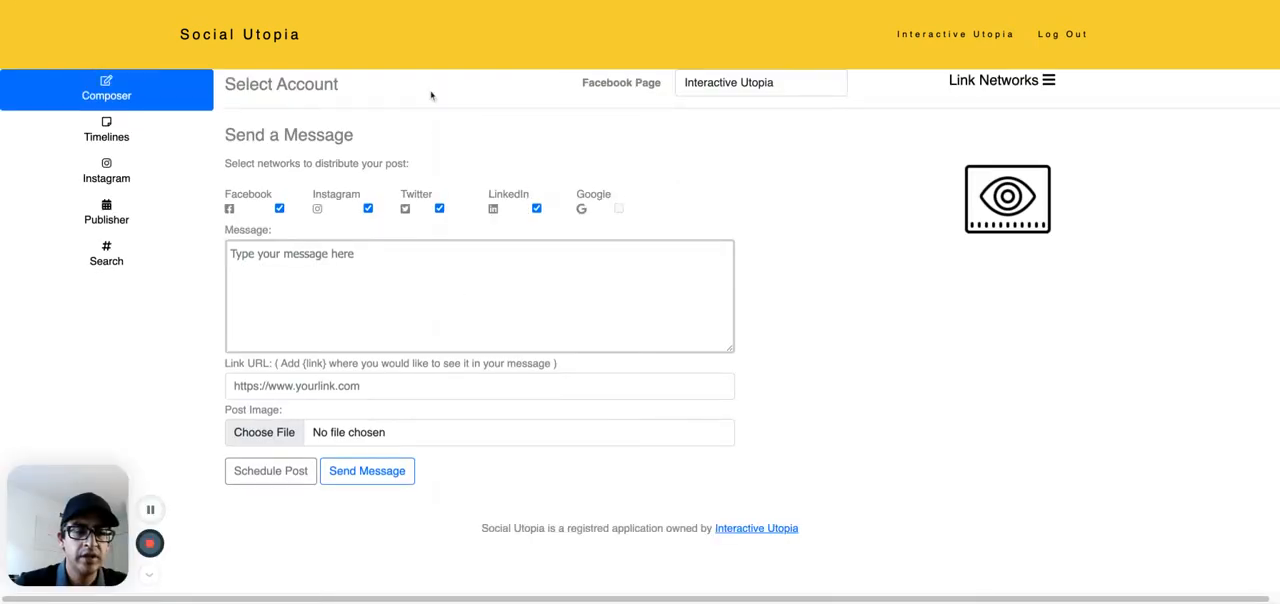
pyautogui.moveTo(543, 170)
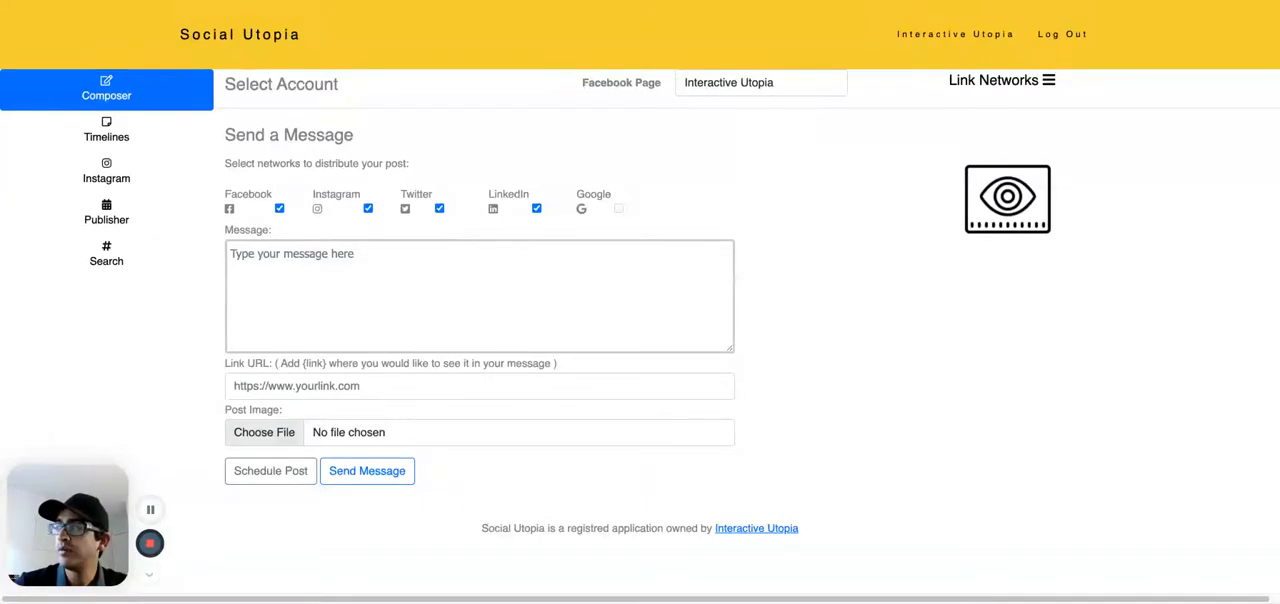
pyautogui.moveTo(1265, 355)
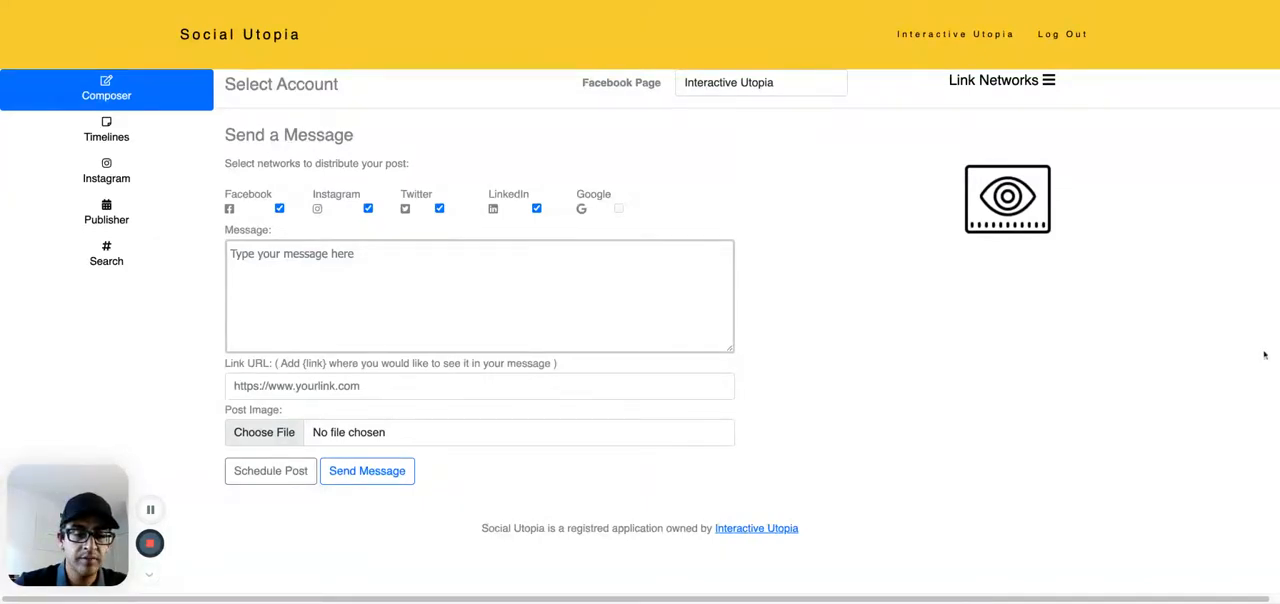
# Step: Attach the image file 'Monday Coffee Instagram Square.png' under Post Image
pyautogui.click(262, 432)
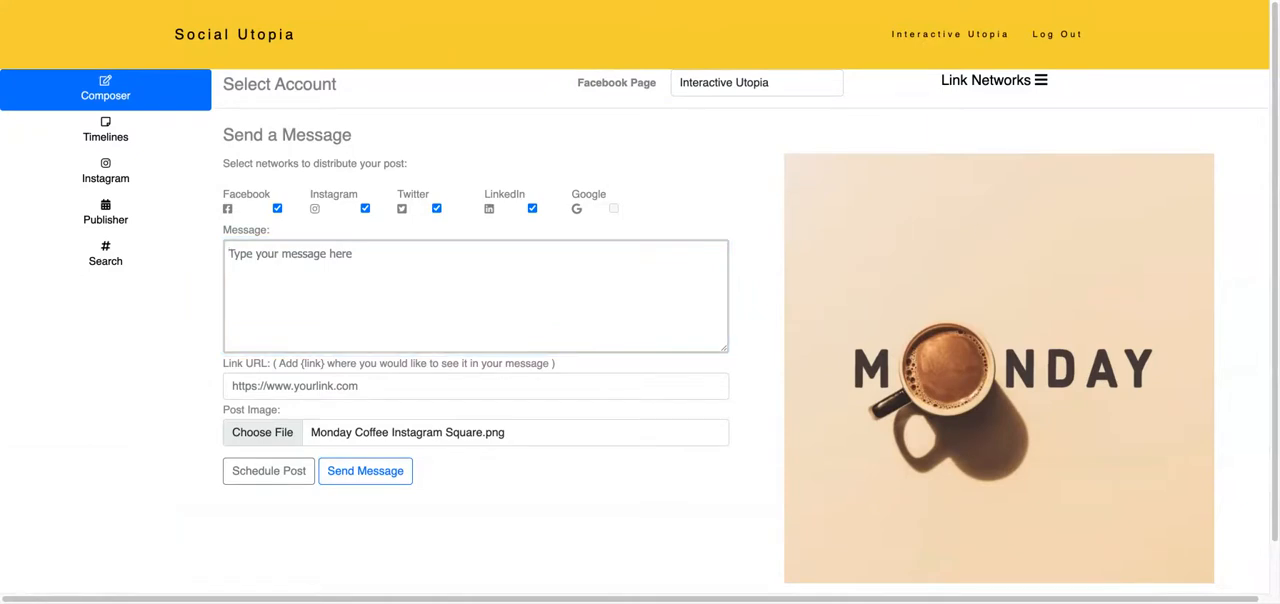
pyautogui.click(475, 295)
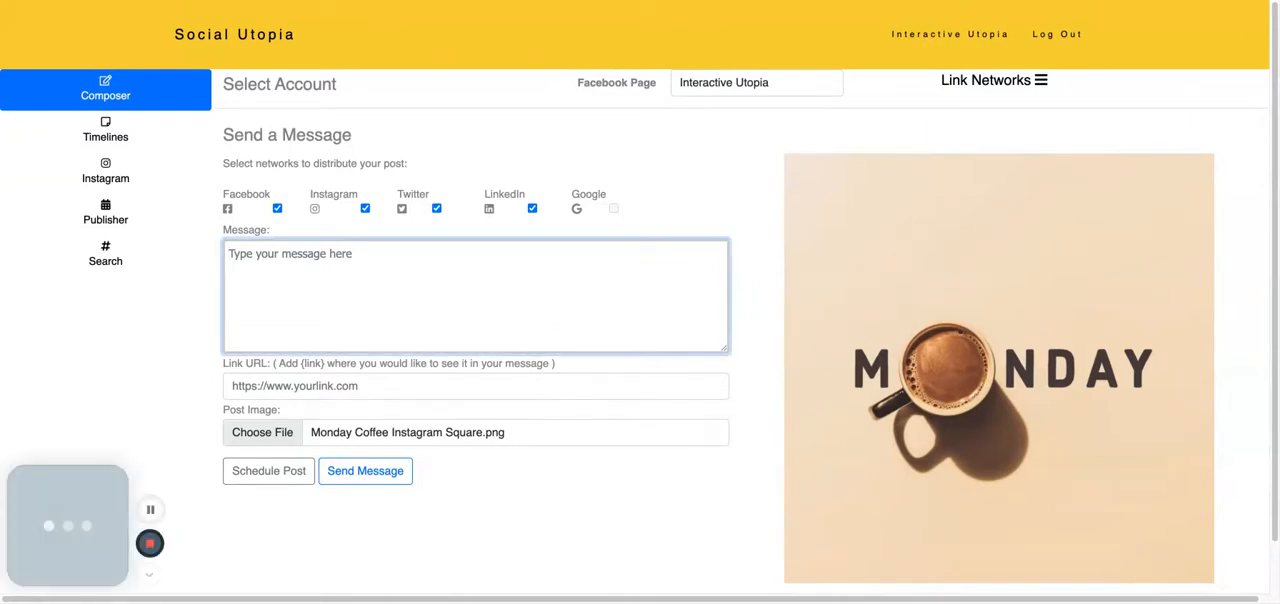
pyautogui.write('Someday')
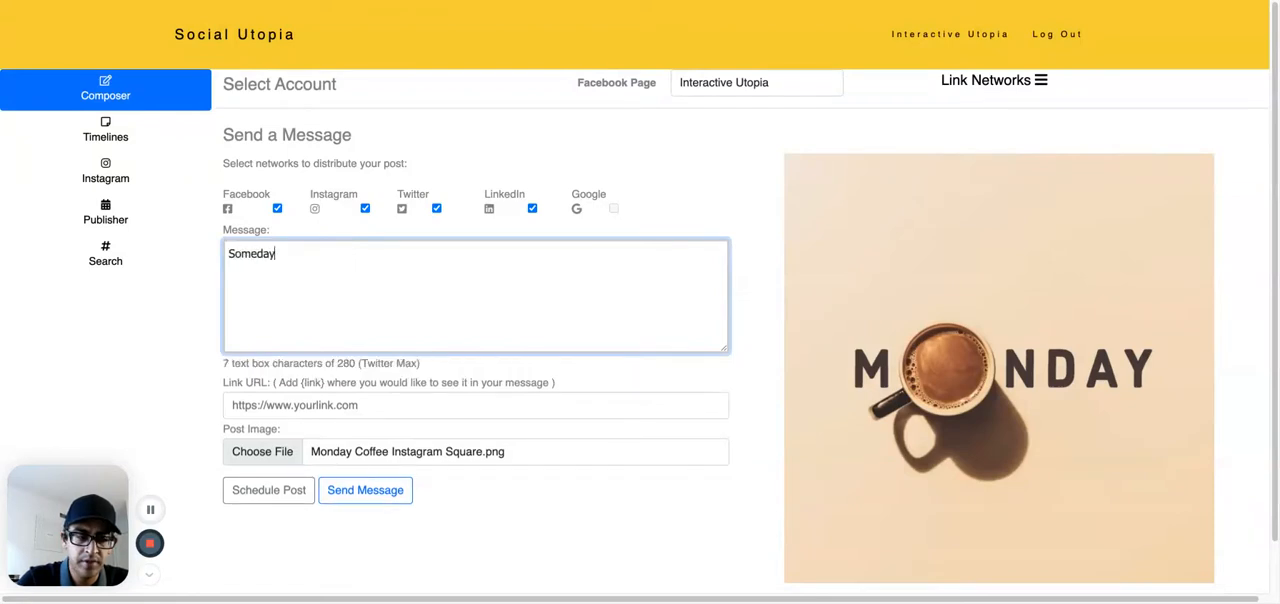
pyautogui.write('is not a day of the week, but Monday is')
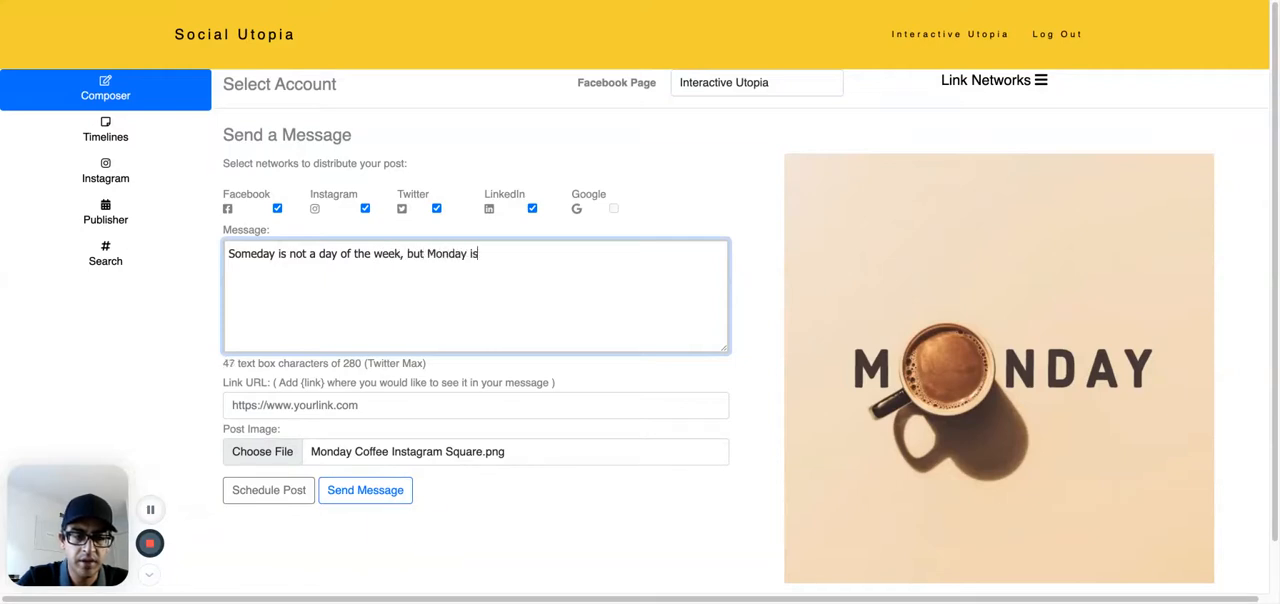
pyautogui.write('!')
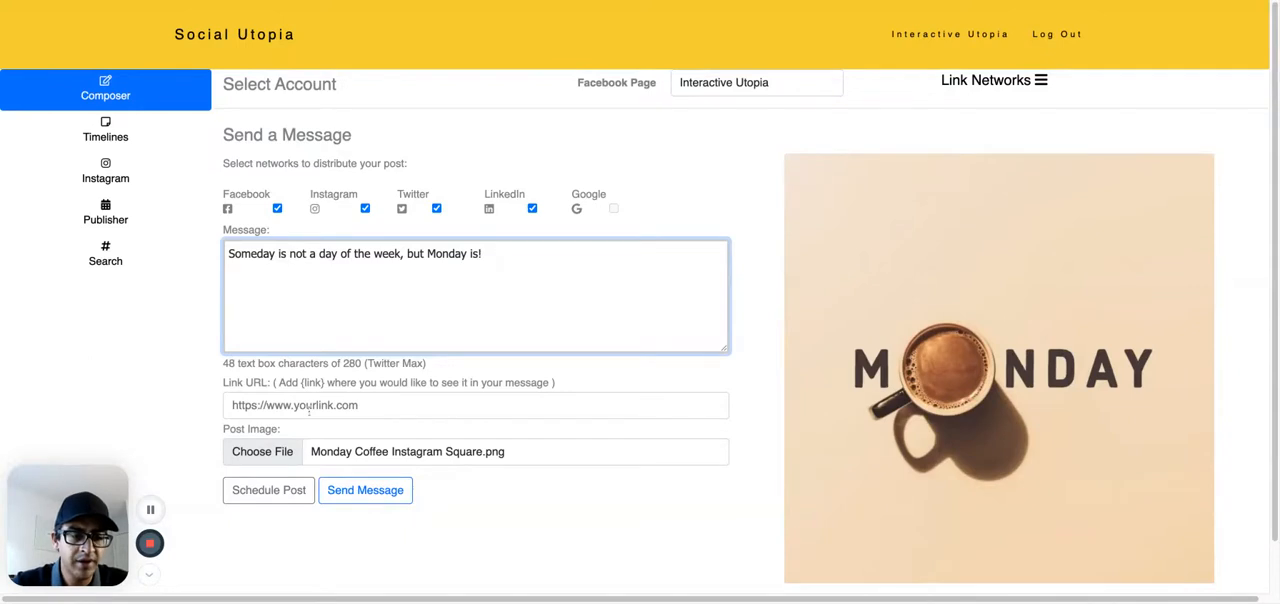
pyautogui.write('https://interactiveutopia.com/')
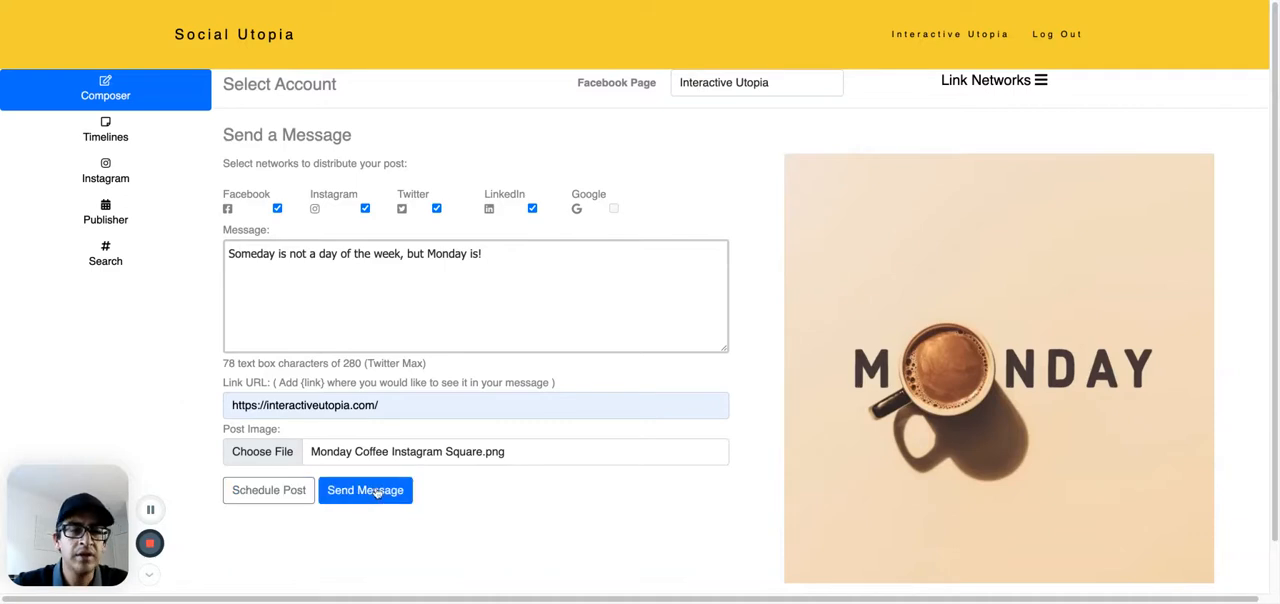
# Step: Send the message so Facebook, Instagram, Twitter and LinkedIn each confirm the post
pyautogui.click(366, 490)
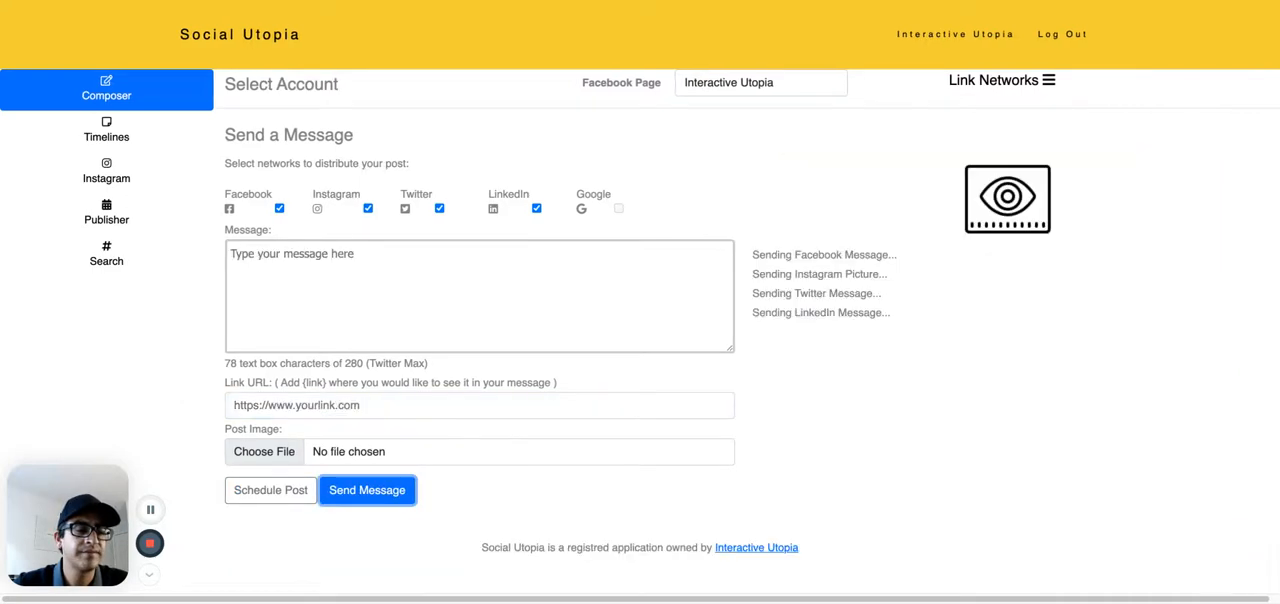
pyautogui.click(367, 490)
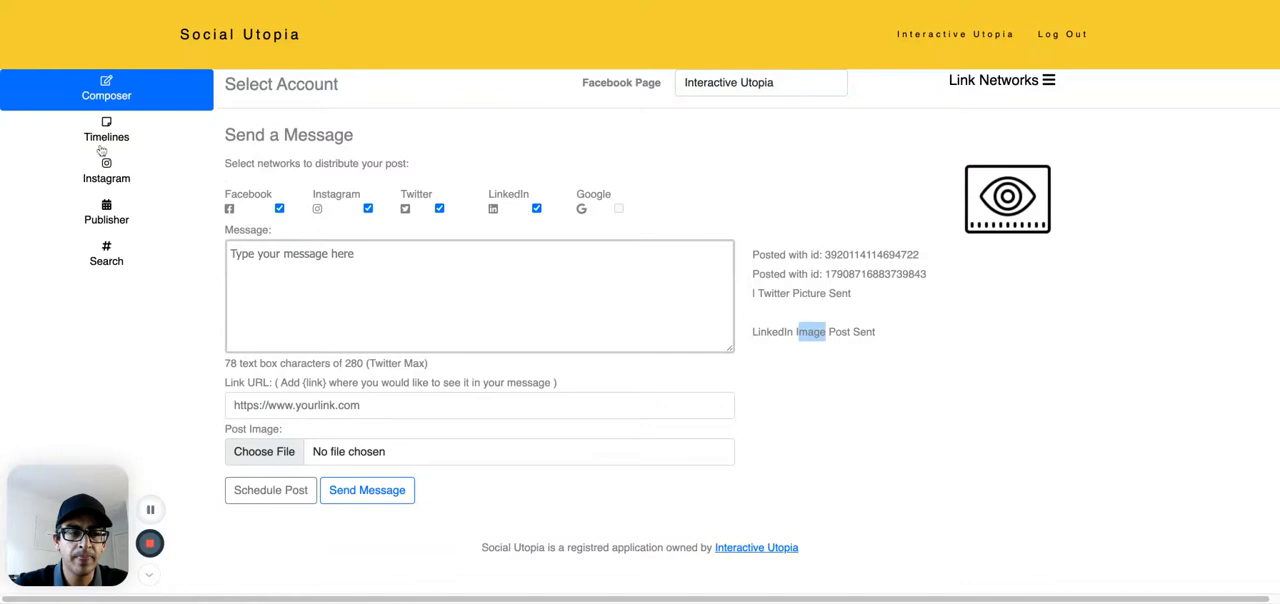
pyautogui.click(106, 170)
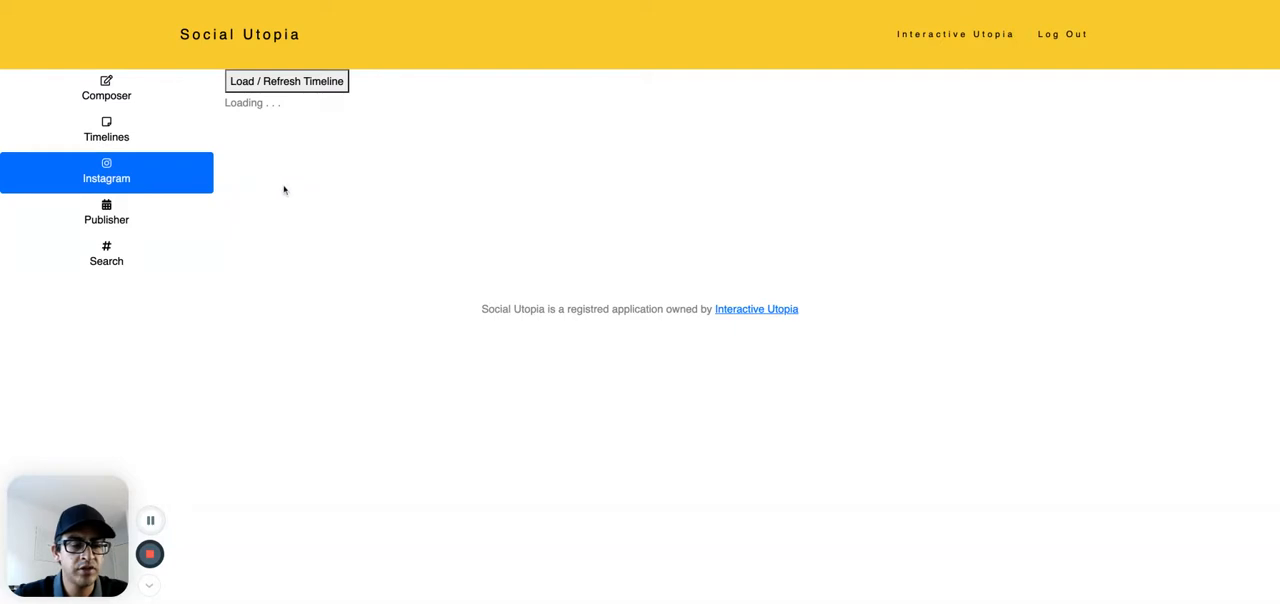
pyautogui.moveTo(307, 140)
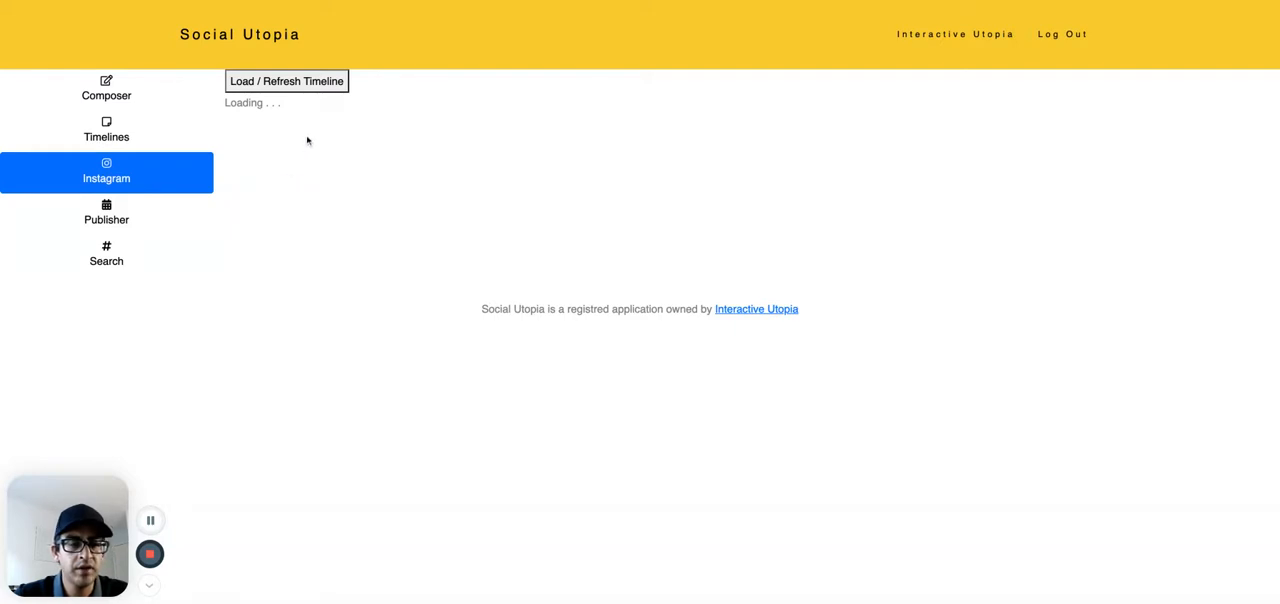
pyautogui.click(287, 81)
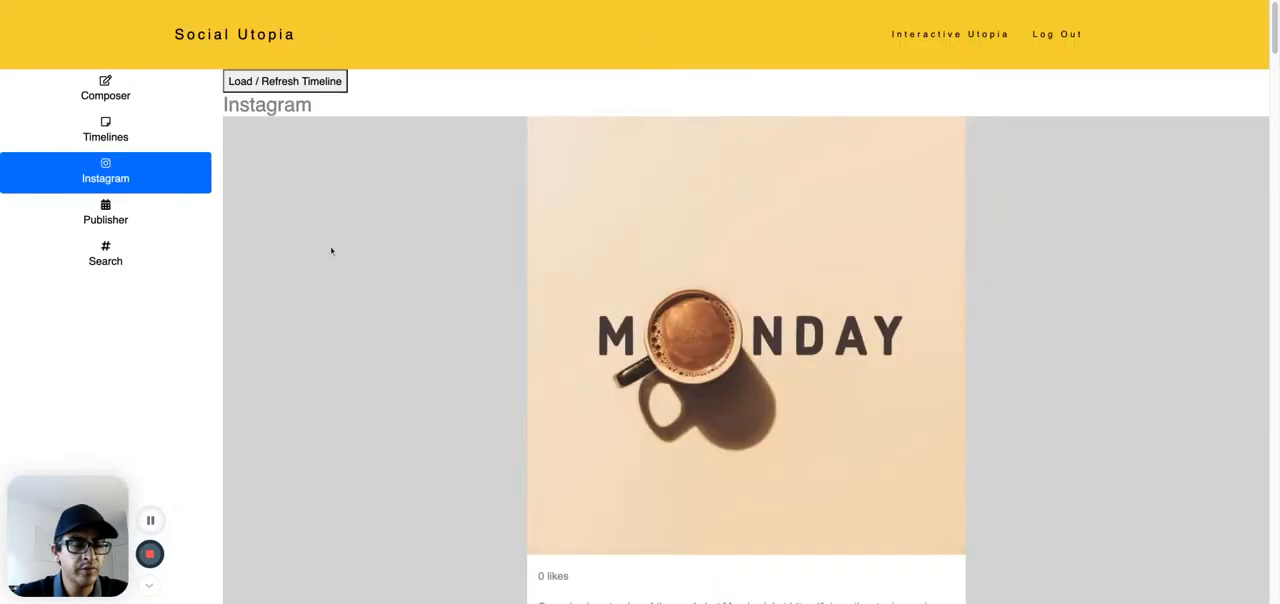
pyautogui.click(106, 88)
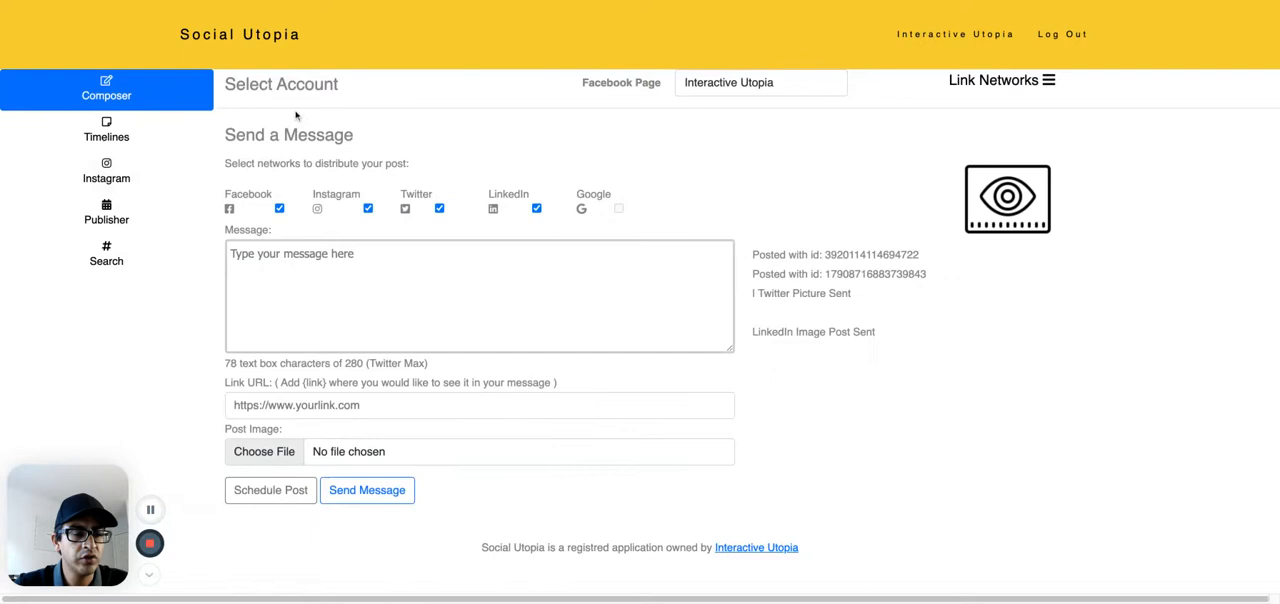
pyautogui.moveTo(291, 111)
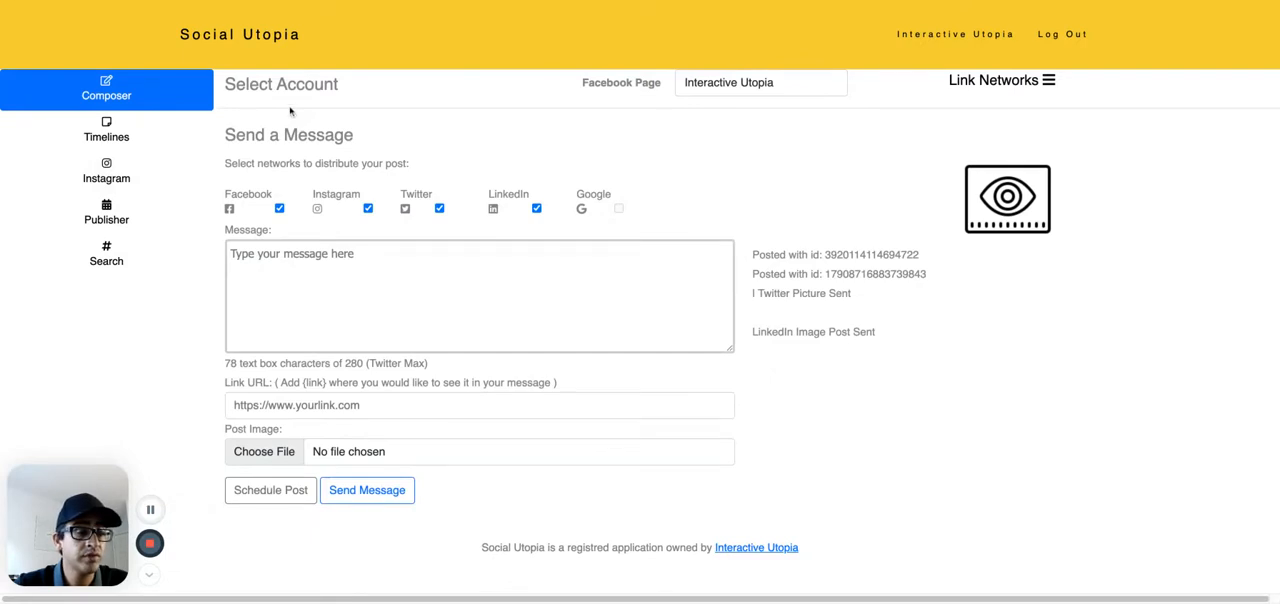